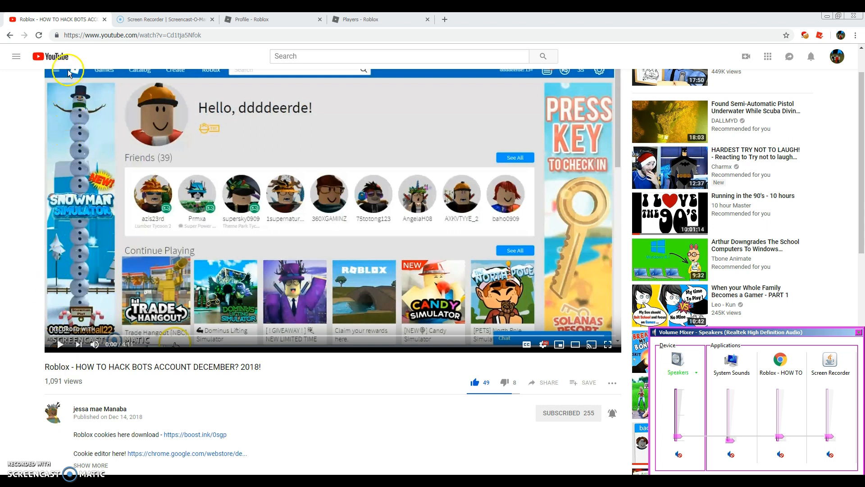
pyautogui.moveTo(60, 62)
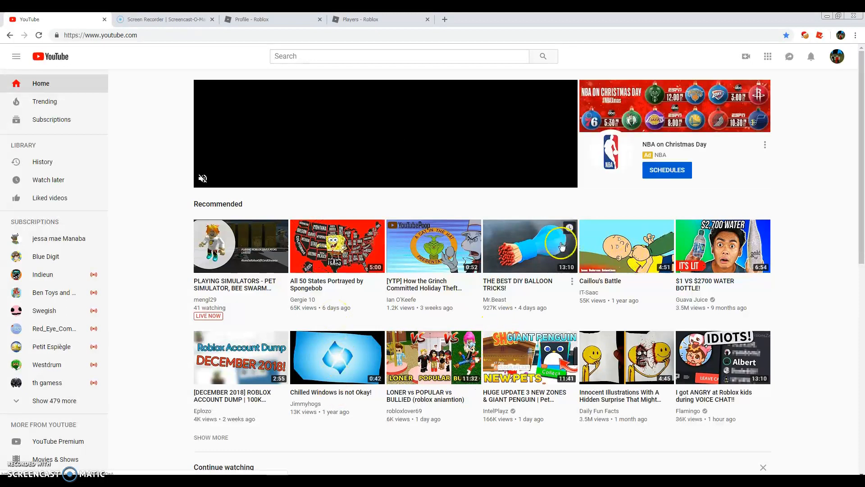
pyautogui.scroll(-3)
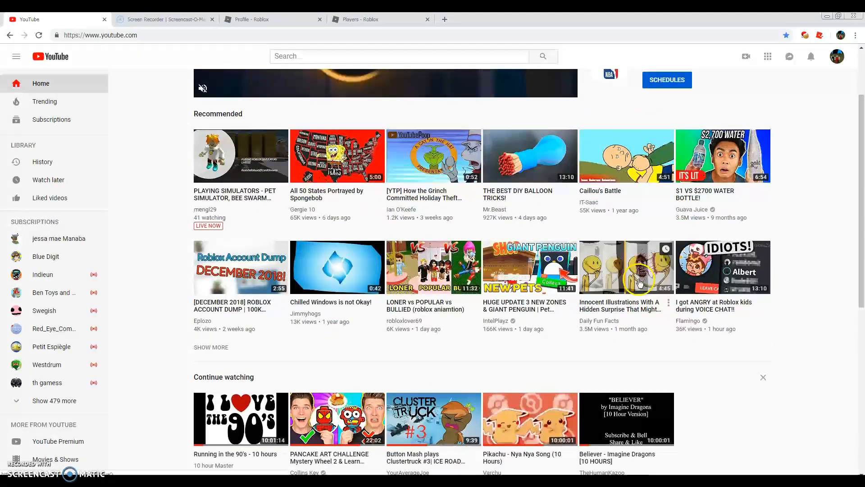
pyautogui.scroll(-3)
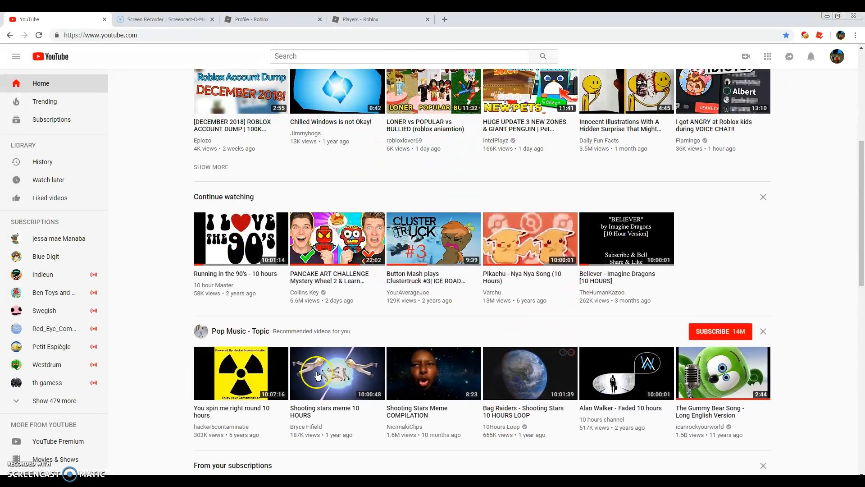
pyautogui.moveTo(245, 278)
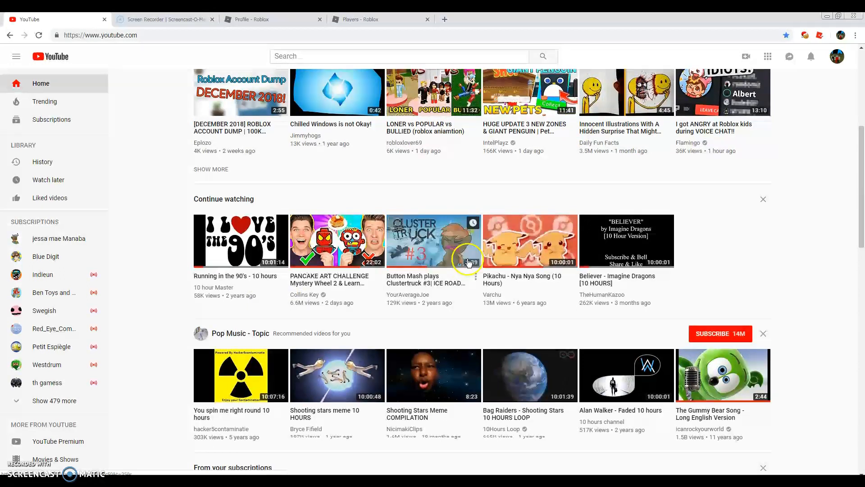
pyautogui.scroll(3)
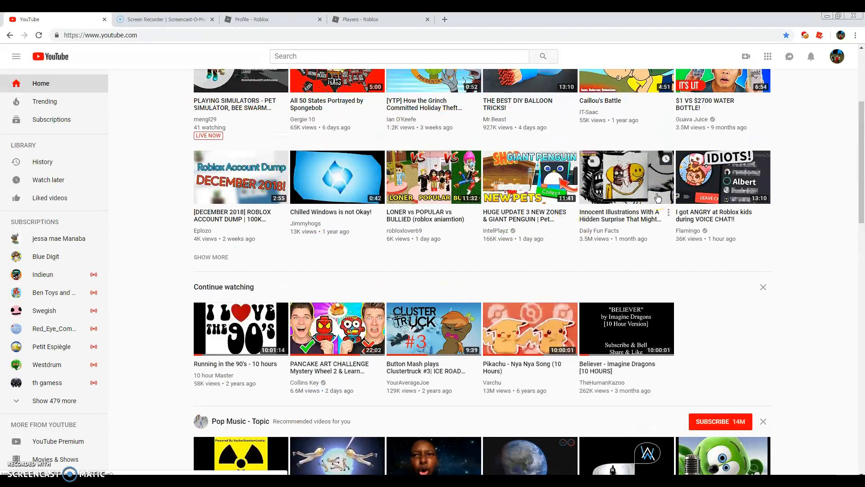
pyautogui.moveTo(569, 237)
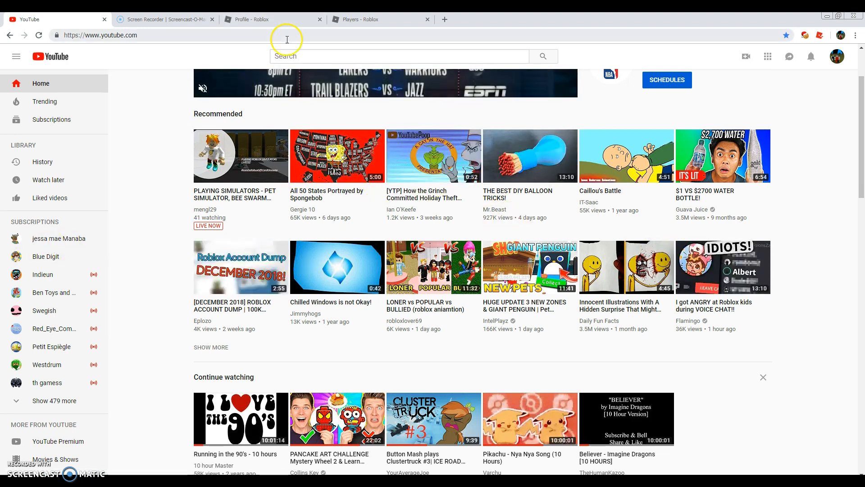
# Switch to the Roblox tab and bring up the Home page with friends and recently played games
pyautogui.click(399, 56)
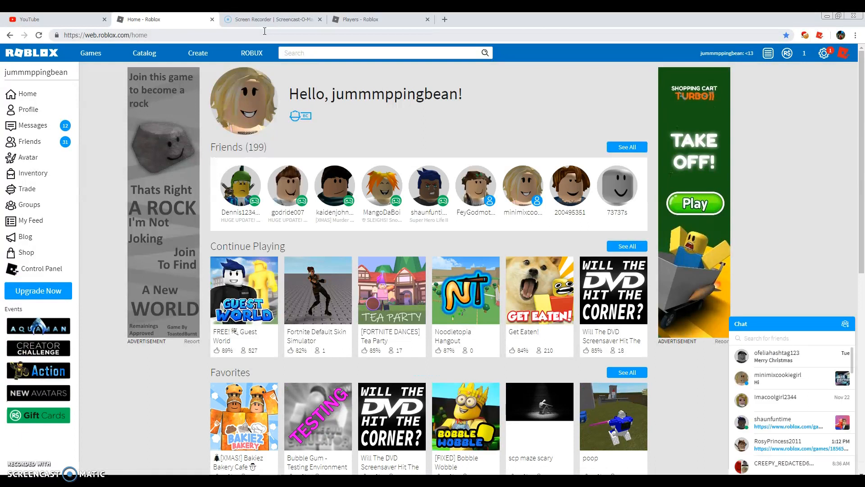
pyautogui.click(475, 187)
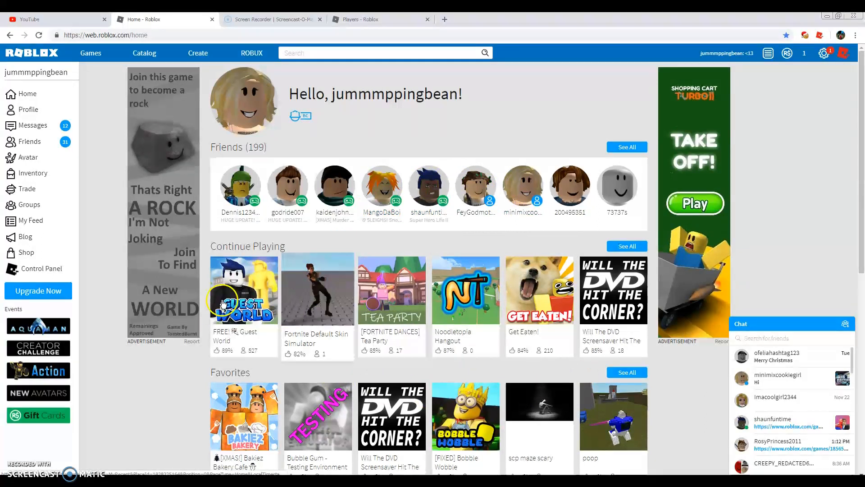
pyautogui.scroll(-3)
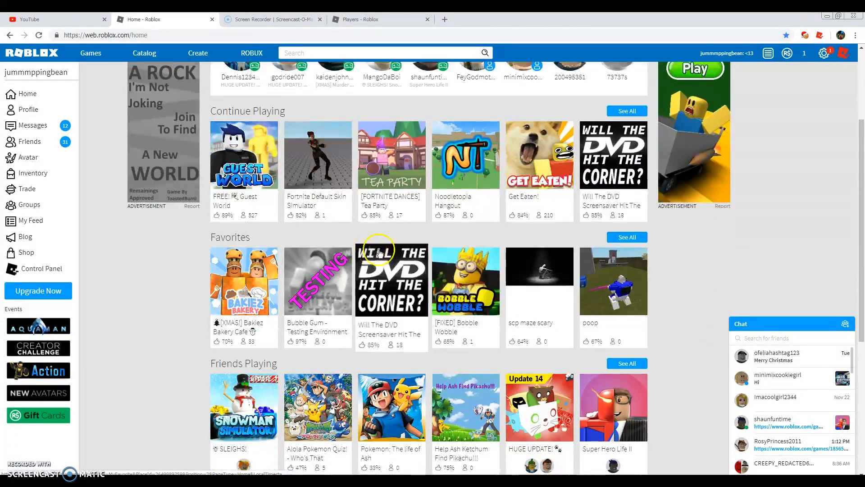
pyautogui.scroll(-3)
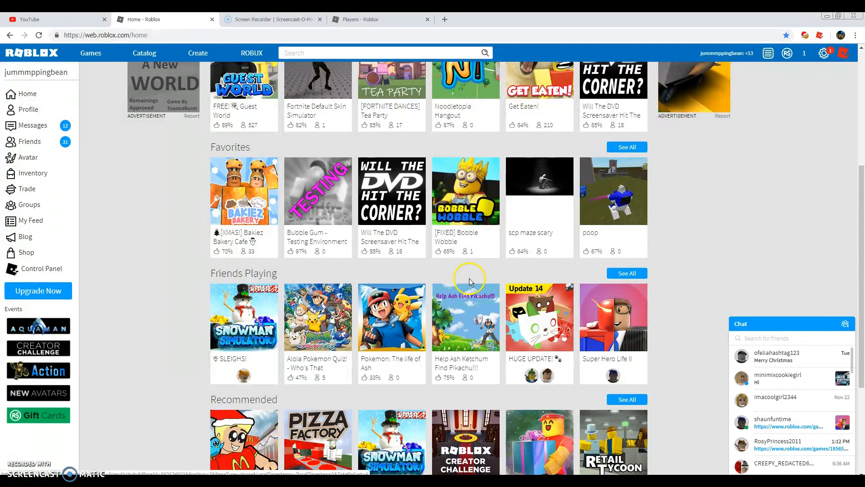
pyautogui.scroll(-3)
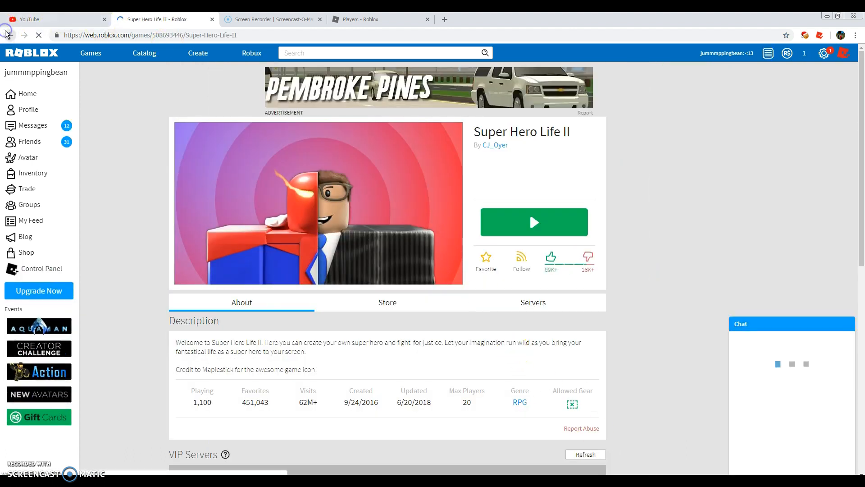
pyautogui.click(10, 35)
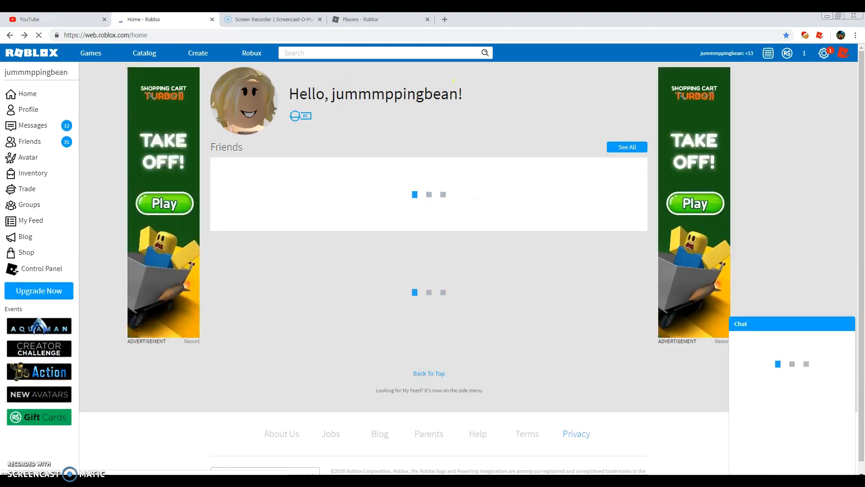